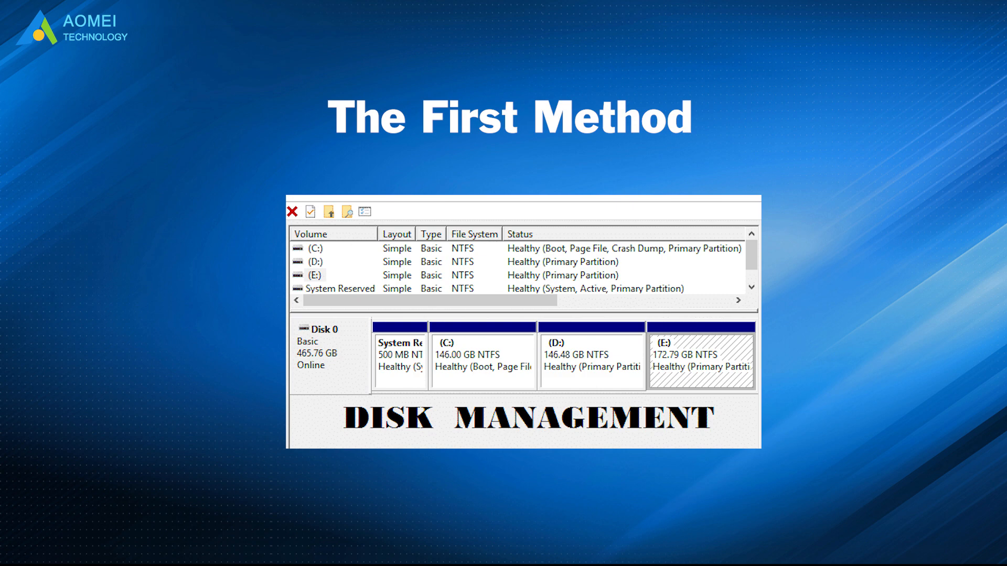
- Bring up the Run dialog with Win+R
key("Win+r")
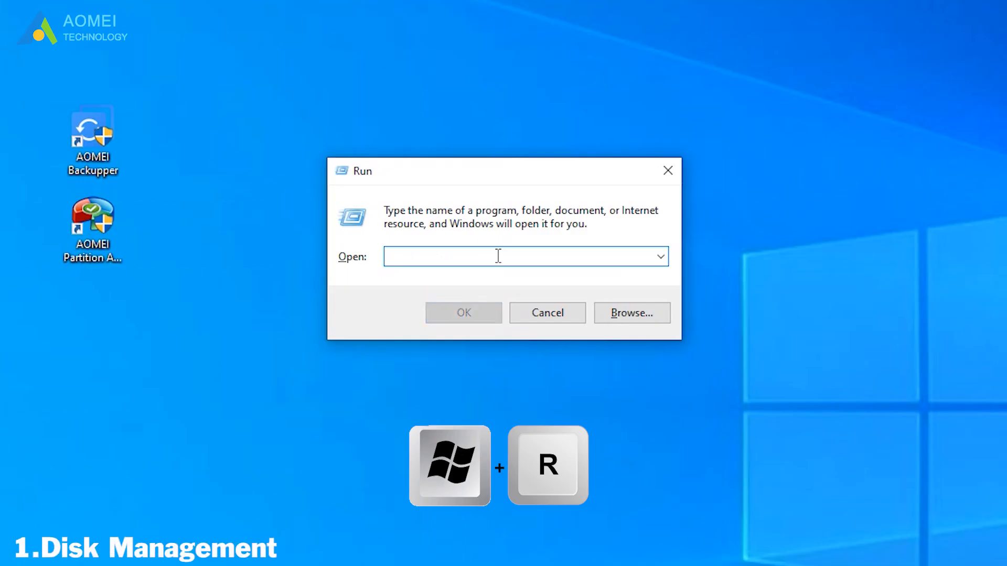
- Launch Disk Management by running diskmgmt.msc from the Run dialog
type("diskmg")
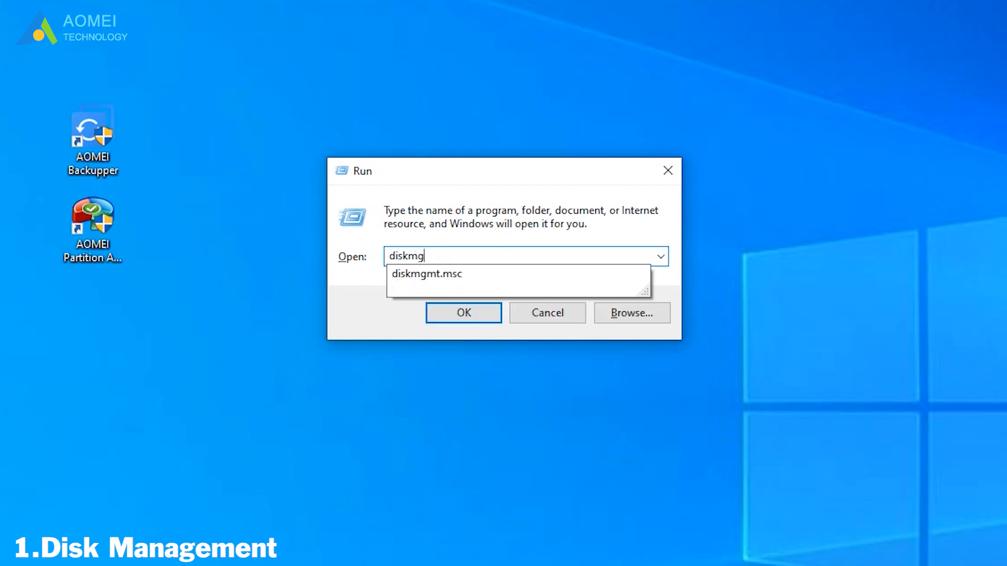
left_click(427, 274)
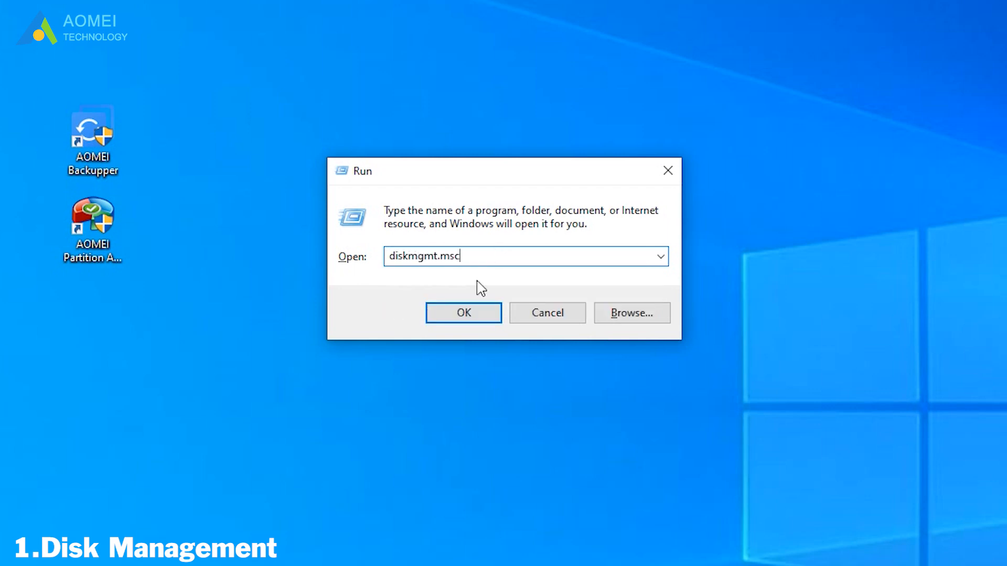
left_click(463, 313)
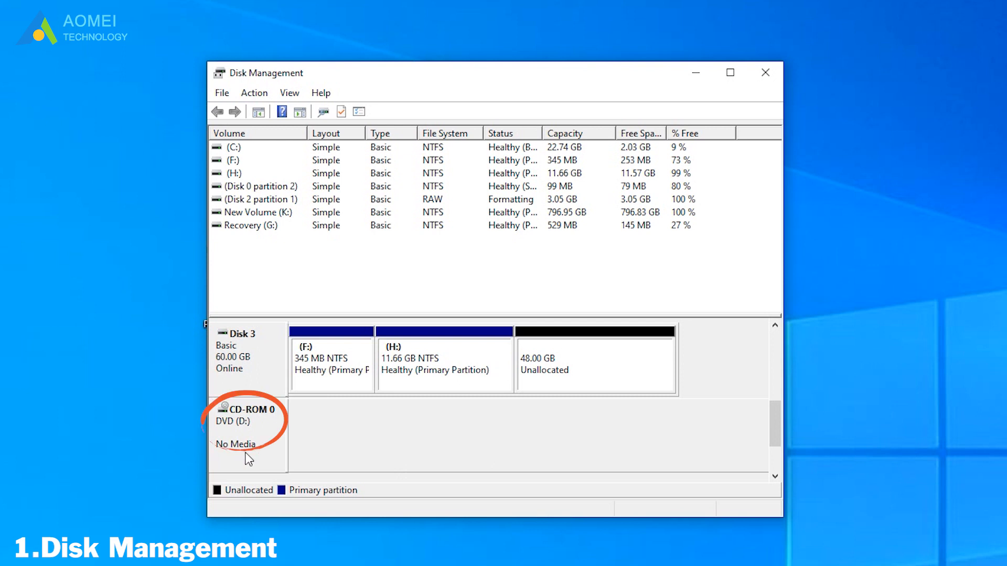
mouse_move(256, 436)
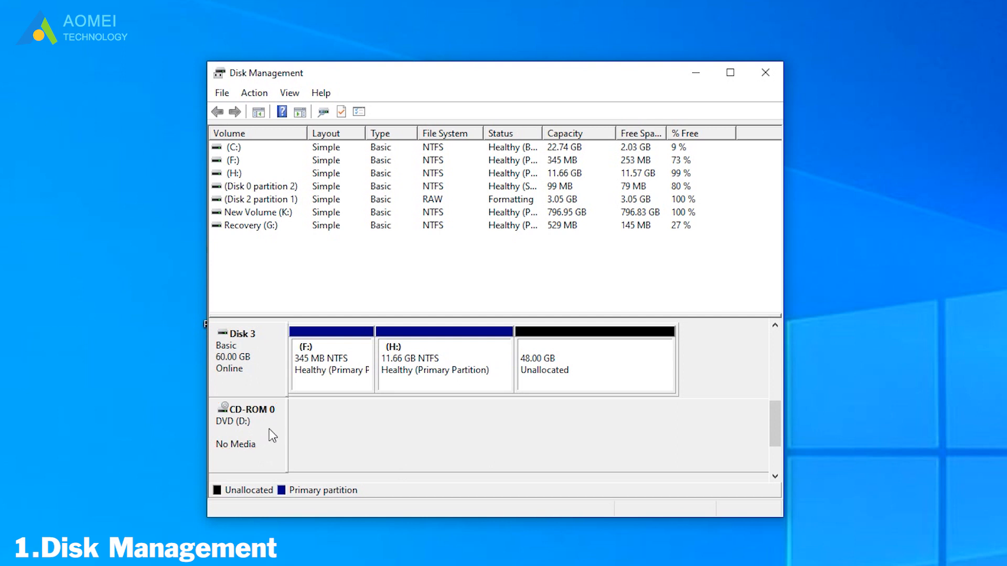
- Reletter the DVD drive CD-ROM 0 from D: to A: via Change Drive Letter and Paths
right_click(248, 421)
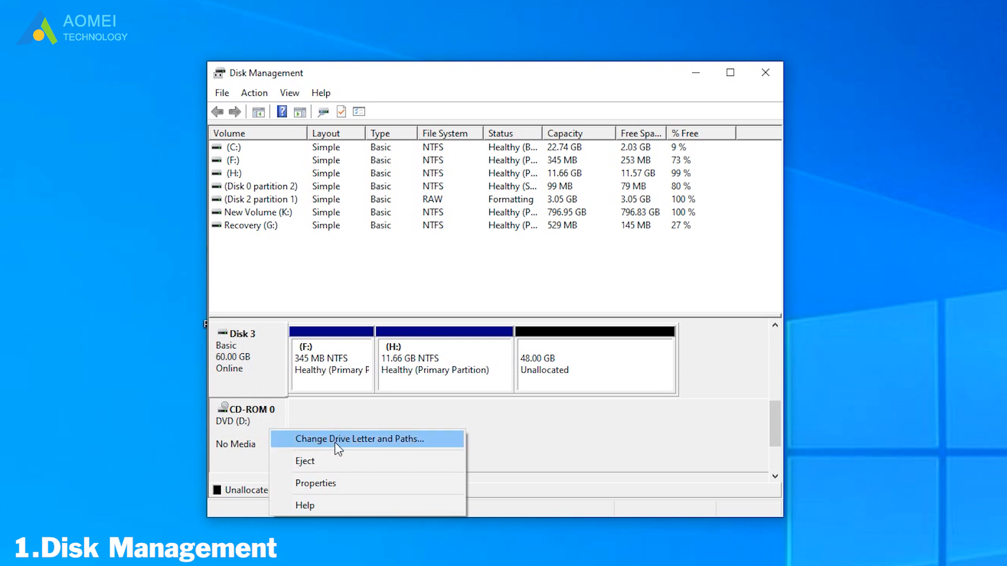
left_click(362, 438)
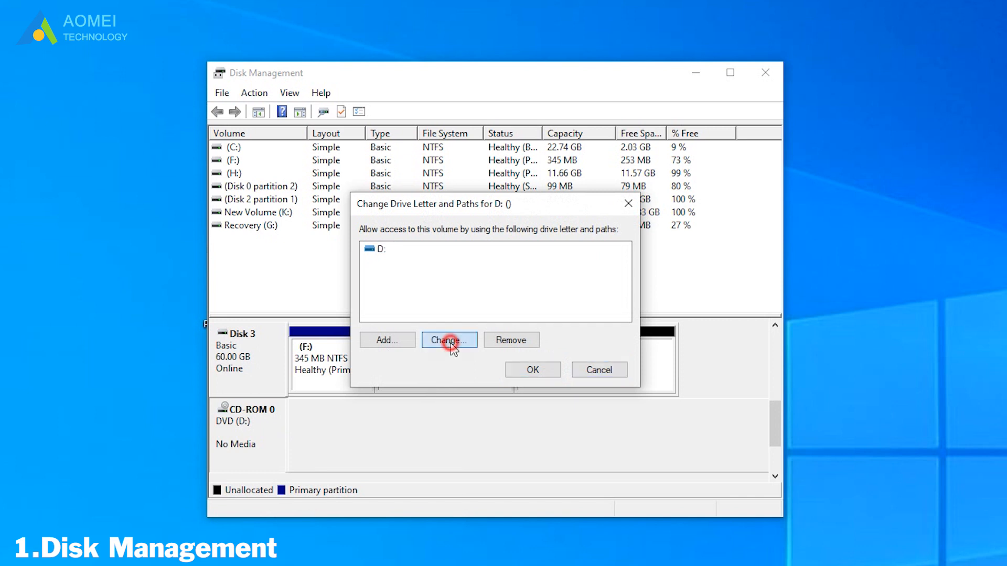
left_click(448, 339)
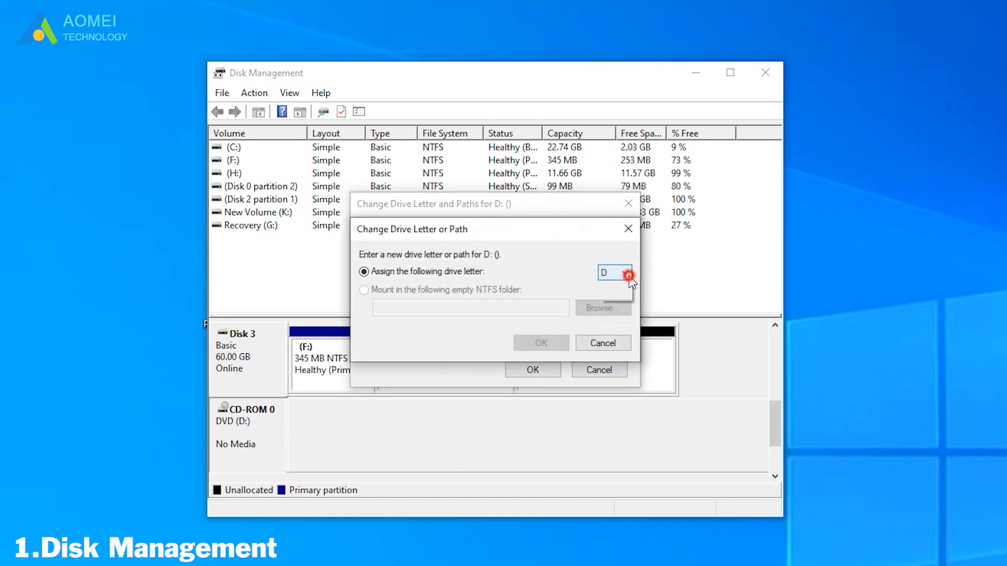
left_click(627, 272)
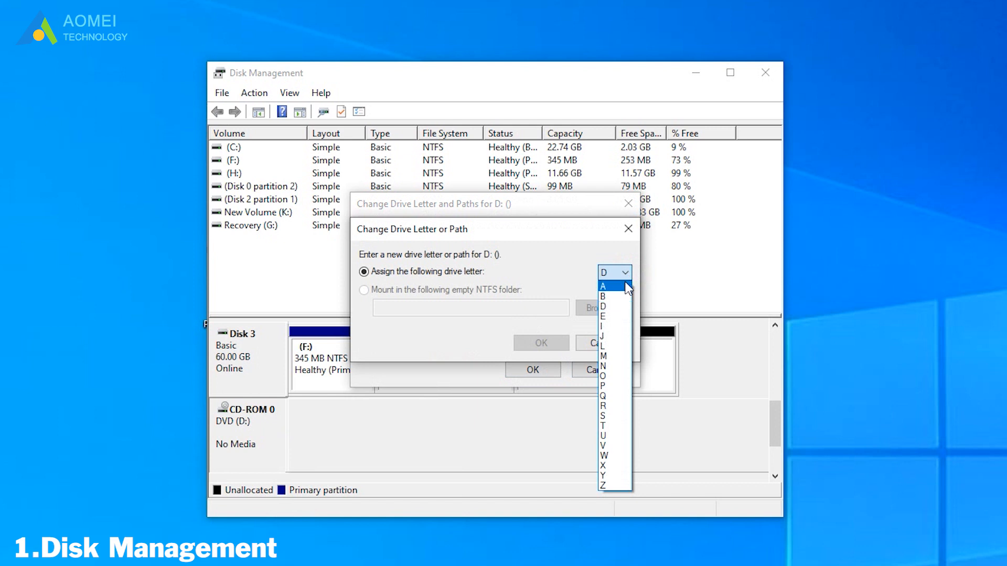
left_click(602, 285)
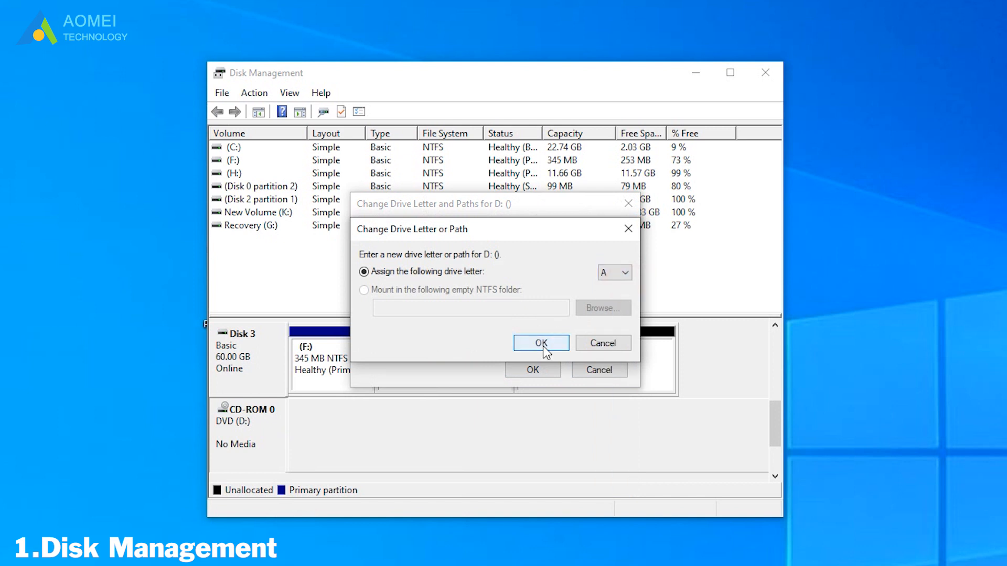
left_click(539, 342)
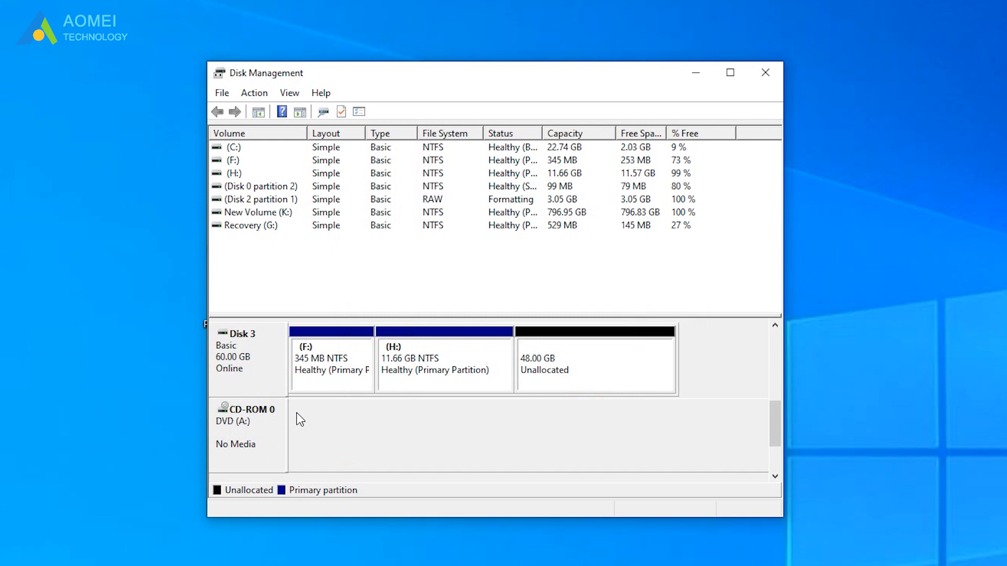
mouse_move(744, 458)
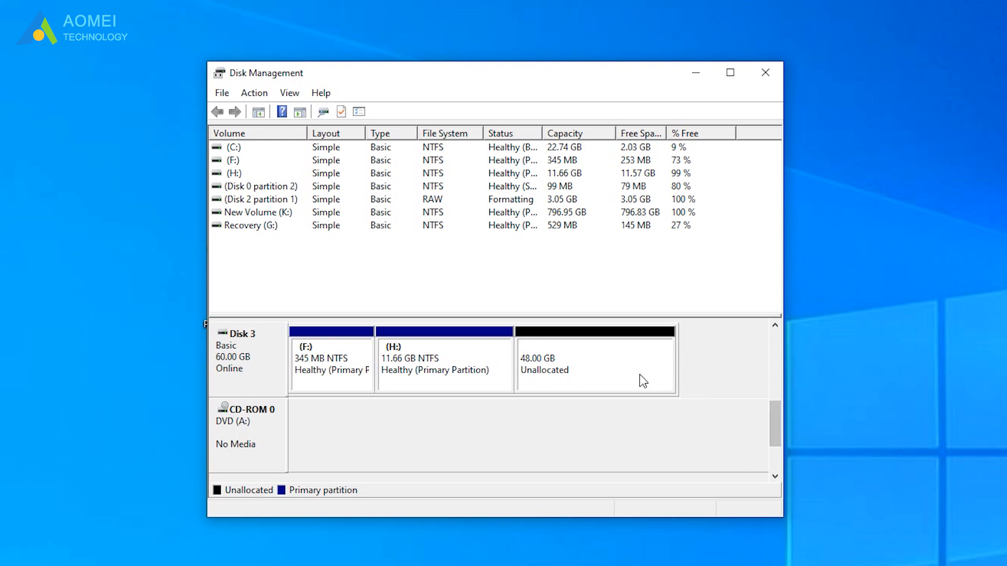
- Create a New Simple Volume in the 48 GB unallocated space on Disk 3, keeping letter D:
right_click(592, 366)
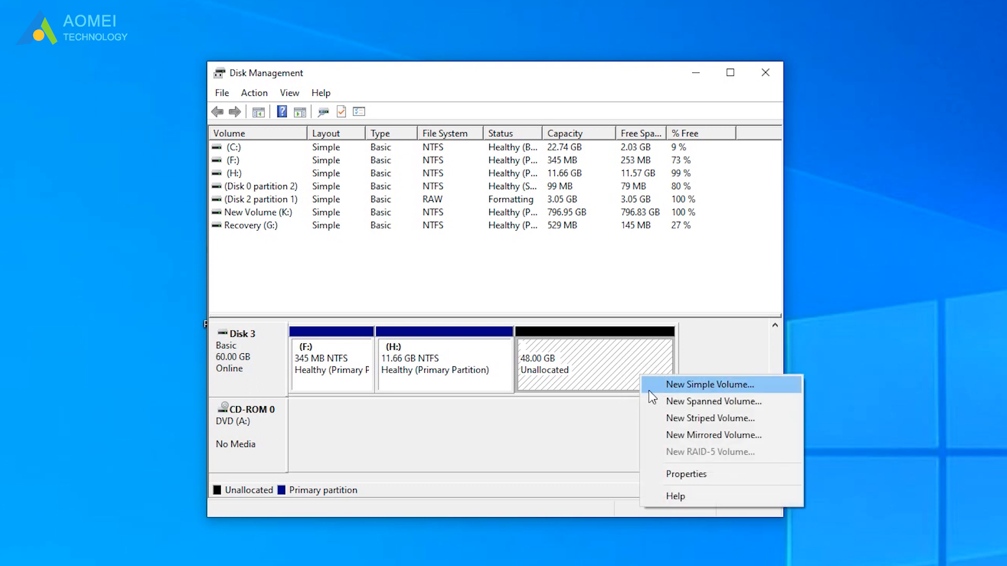
left_click(710, 384)
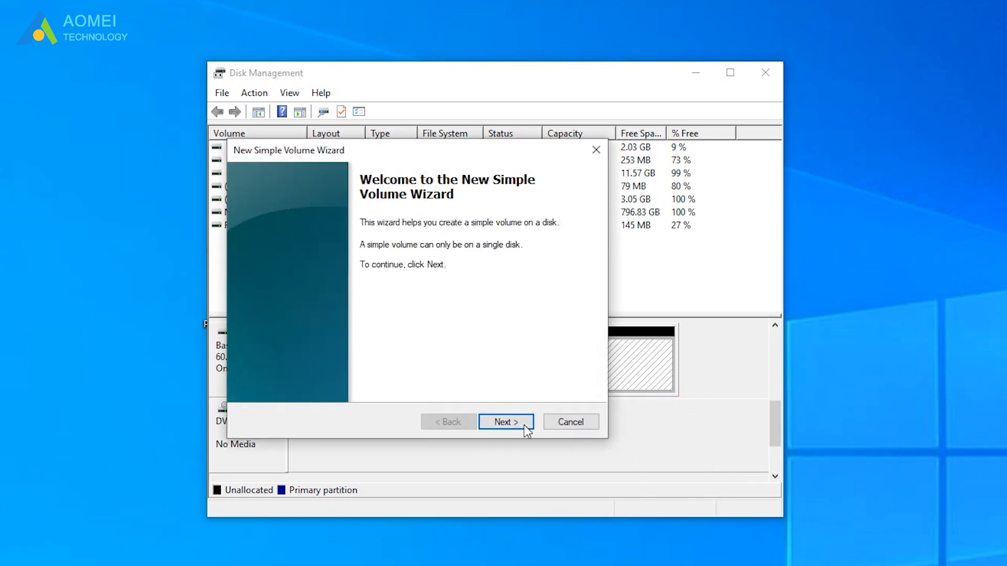
left_click(506, 422)
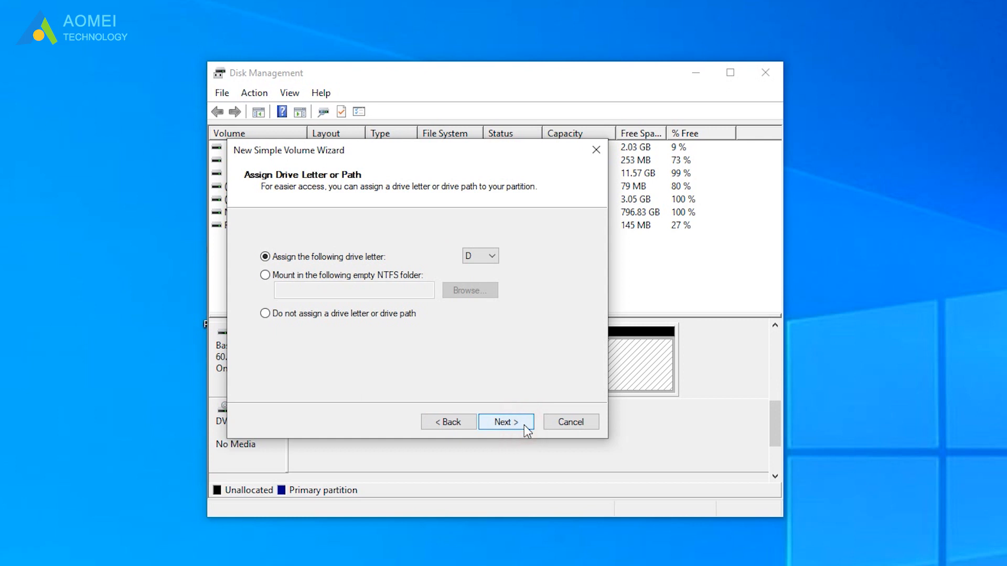
left_click(505, 422)
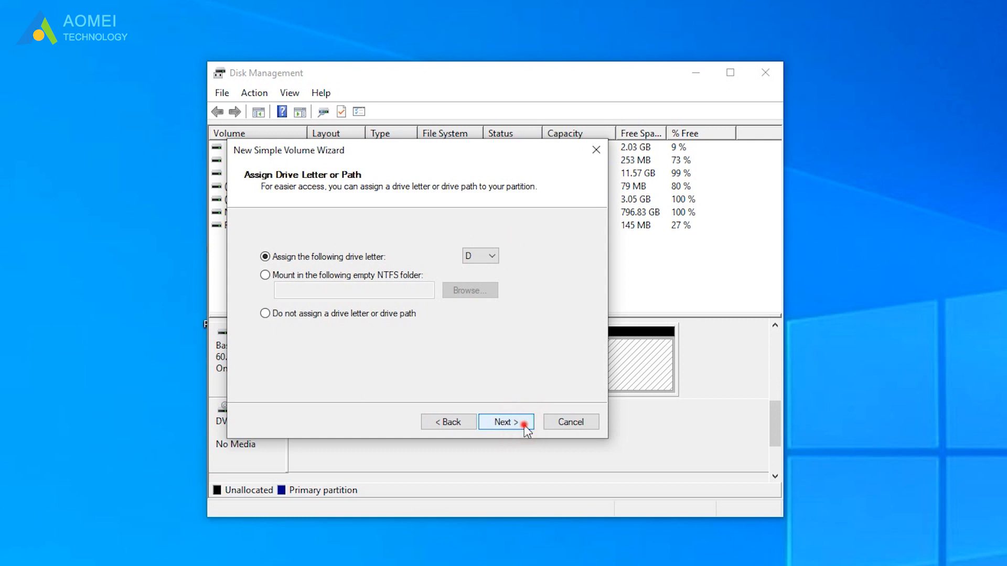
left_click(505, 422)
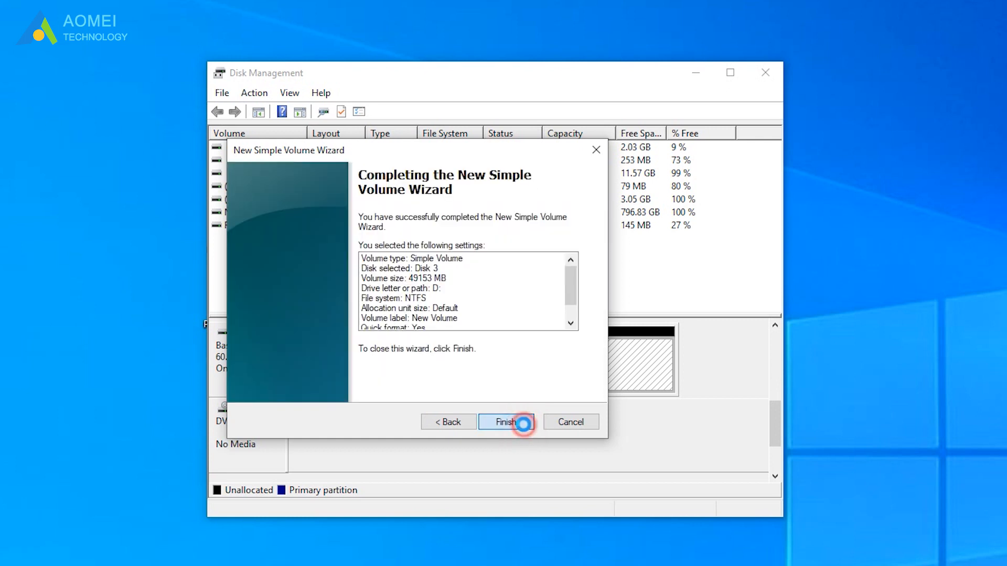
left_click(506, 422)
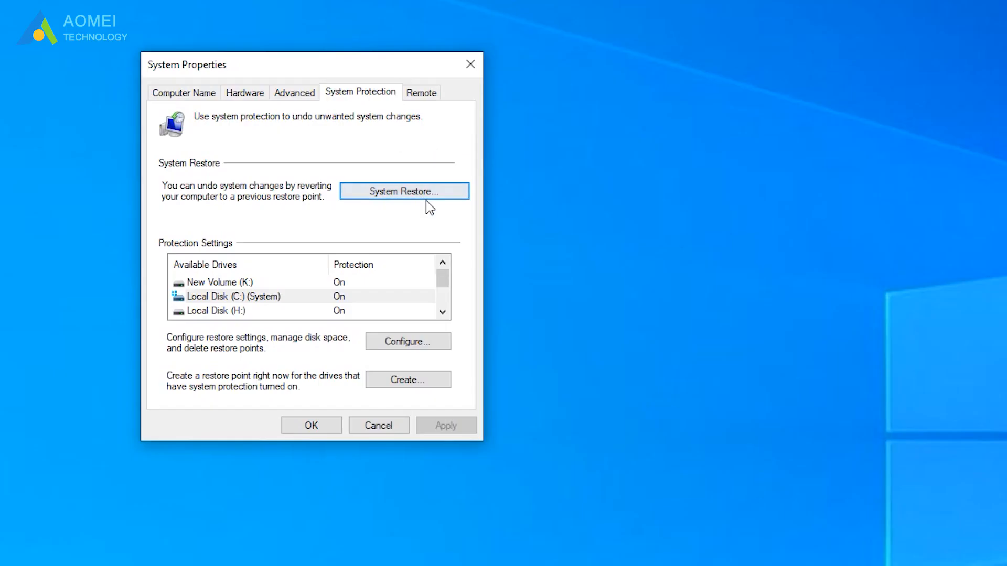
- Walk System Restore through to the 2/7/2021 restore point and answer the final warning
left_click(403, 190)
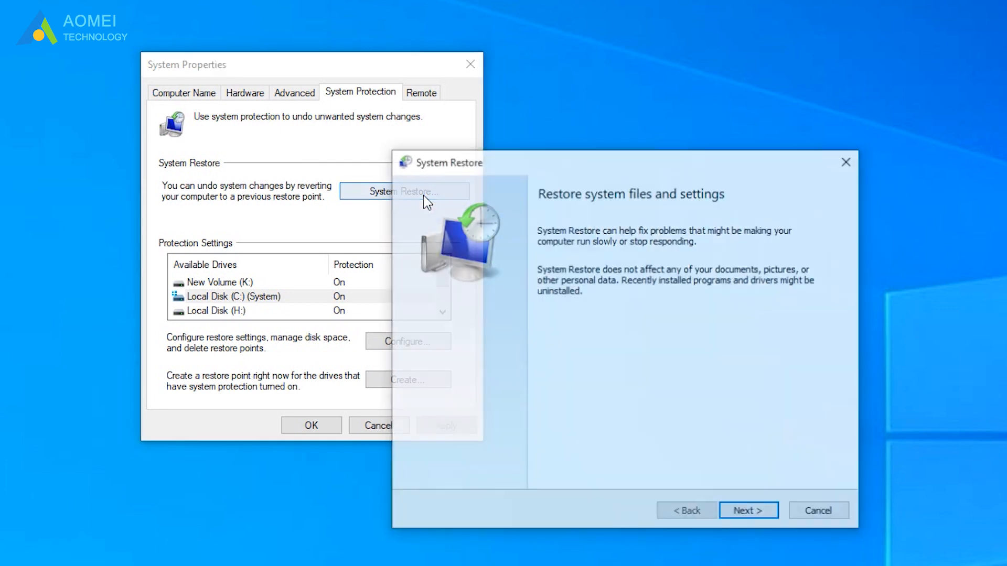
left_click(747, 509)
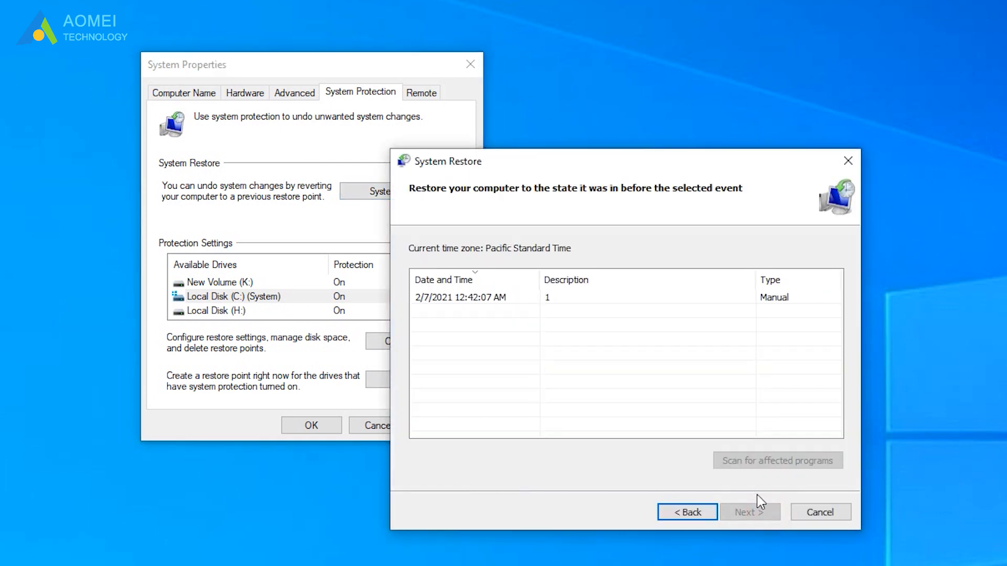
left_click(461, 297)
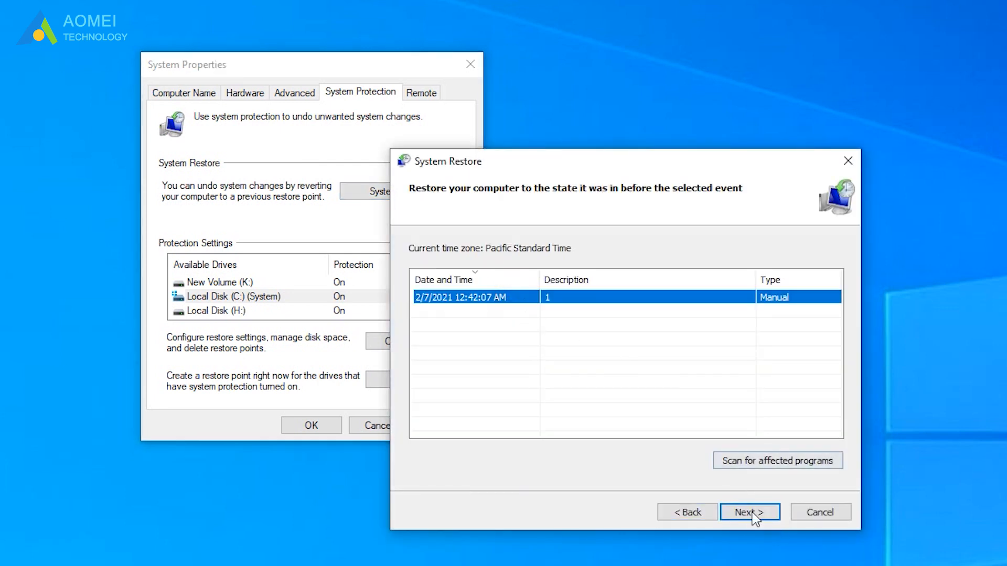
left_click(748, 512)
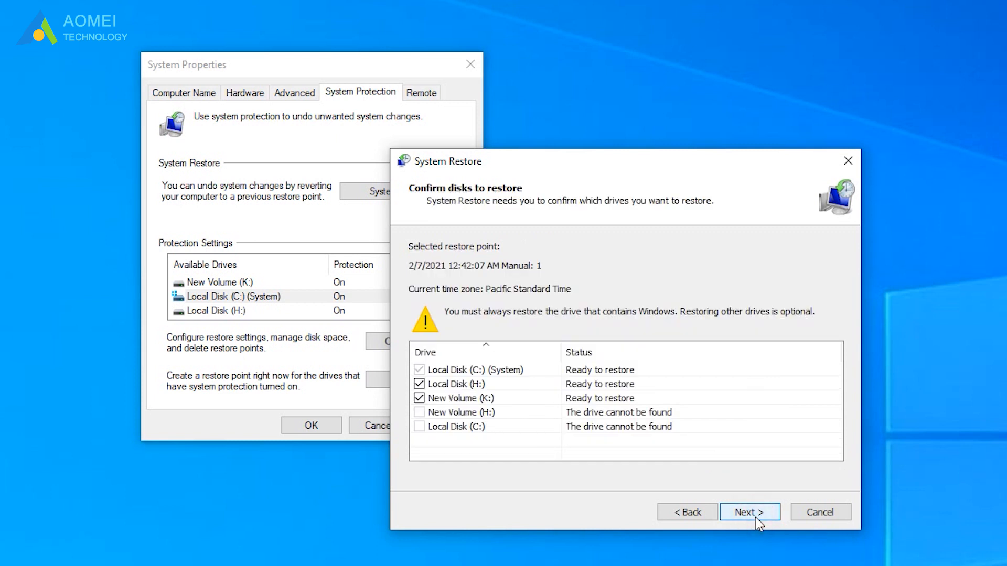
left_click(749, 511)
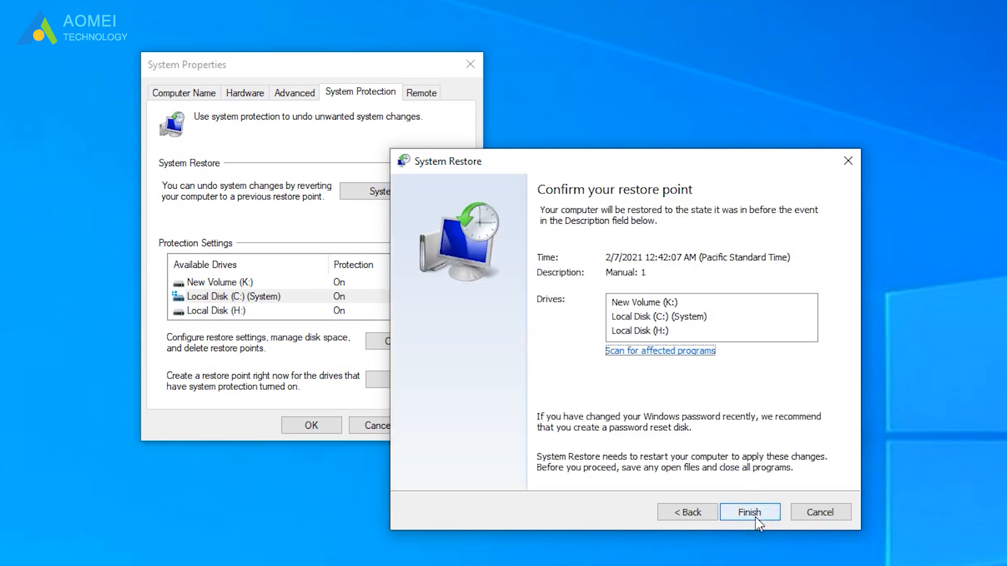
left_click(749, 512)
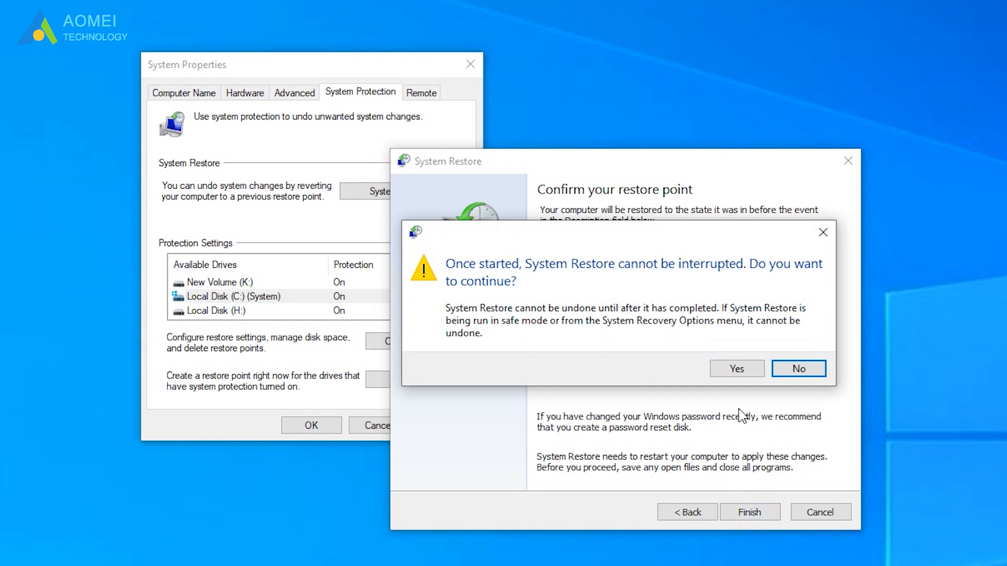
left_click(736, 368)
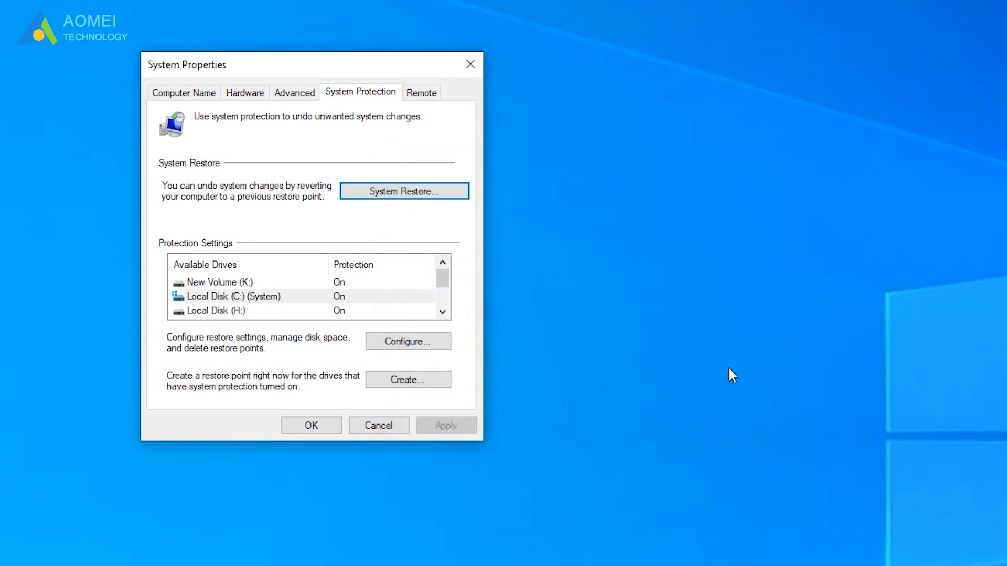
- Close System Properties, returning to the desktop with the AOMEI shortcuts
left_click(404, 191)
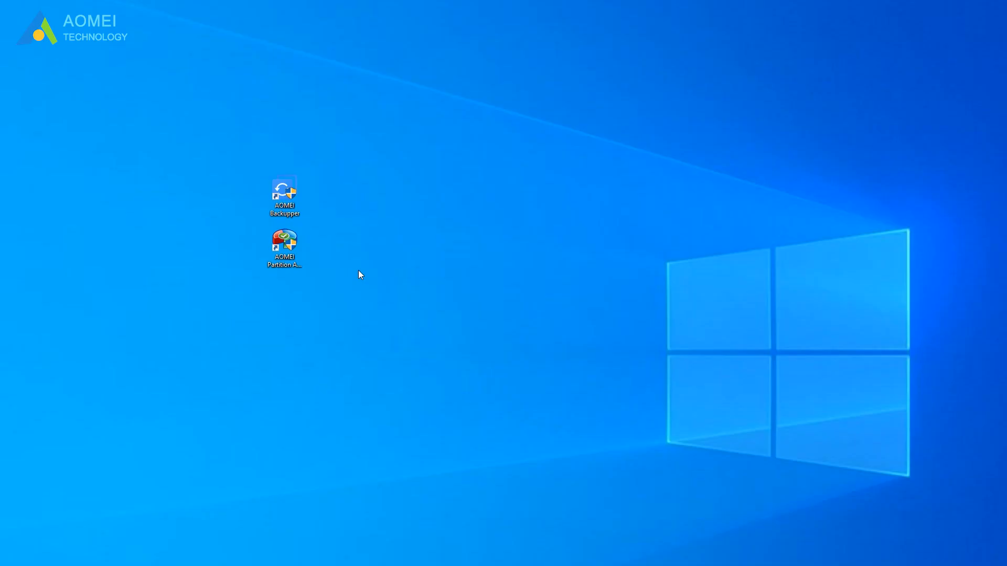
- Launch AOMEI Partition Assistant and show its All Tools list
double_click(284, 245)
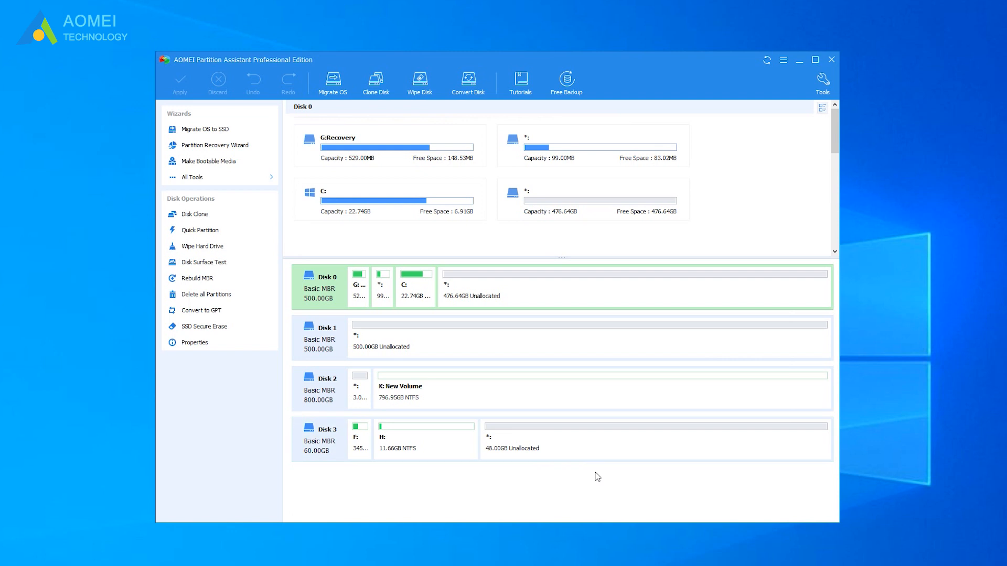
mouse_move(595, 502)
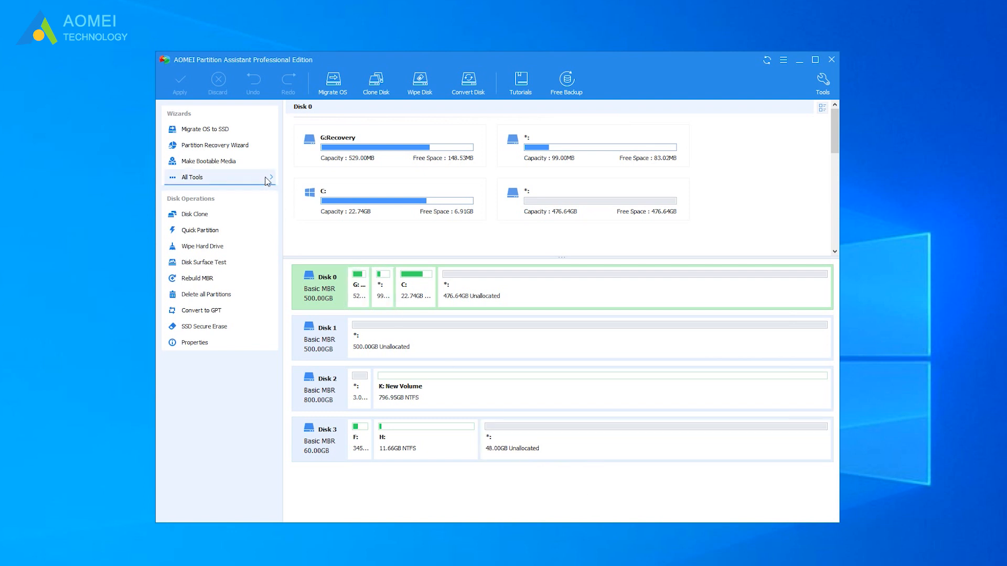
left_click(191, 178)
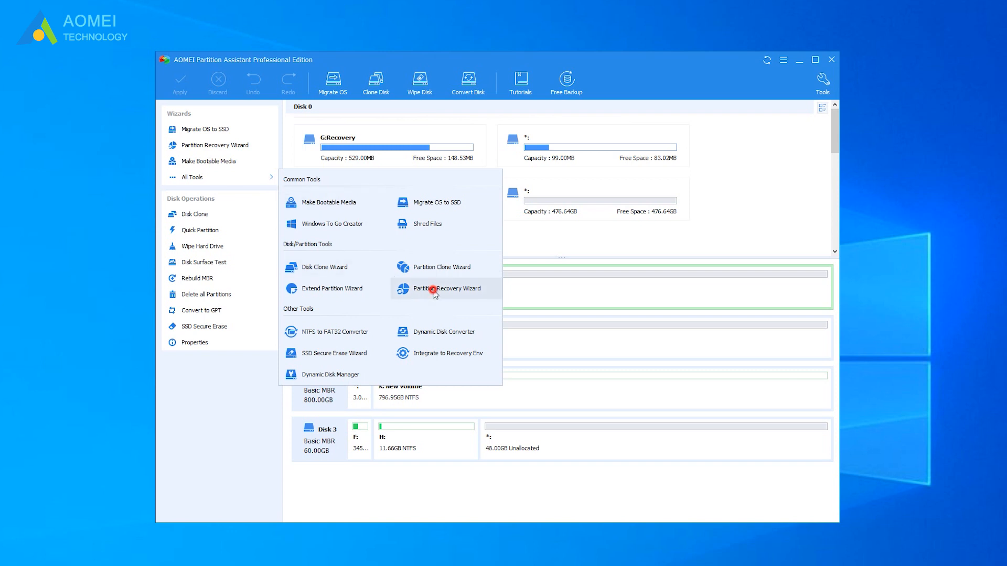
- Start the Partition Recovery Wizard on Disk 2 and continue to the search method page
left_click(450, 288)
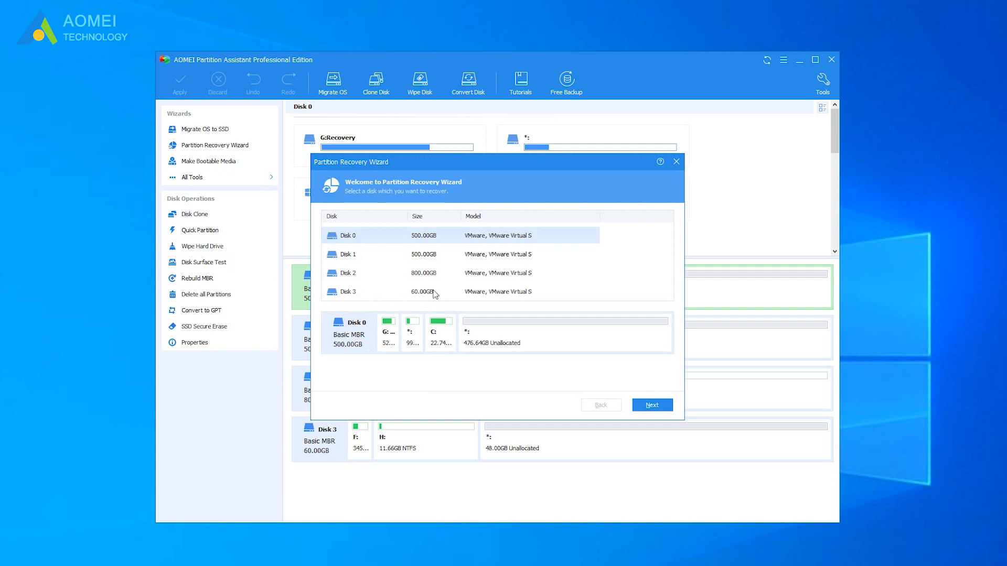
mouse_move(384, 292)
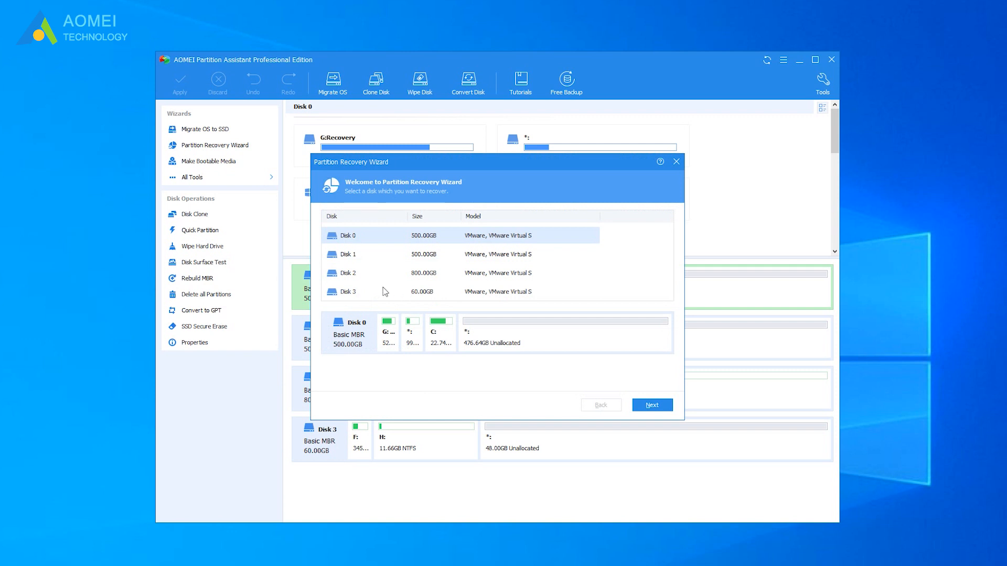
left_click(356, 273)
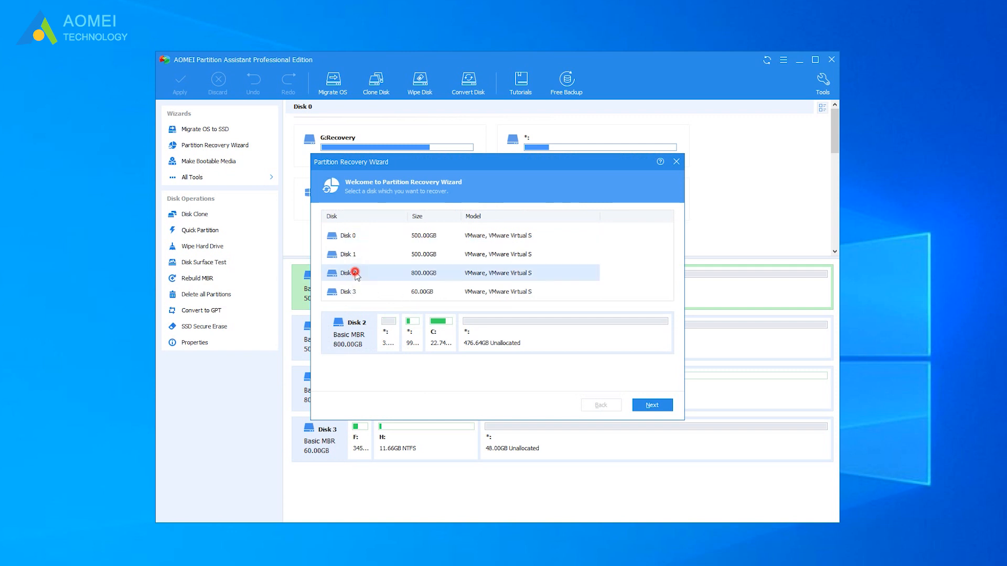
left_click(353, 273)
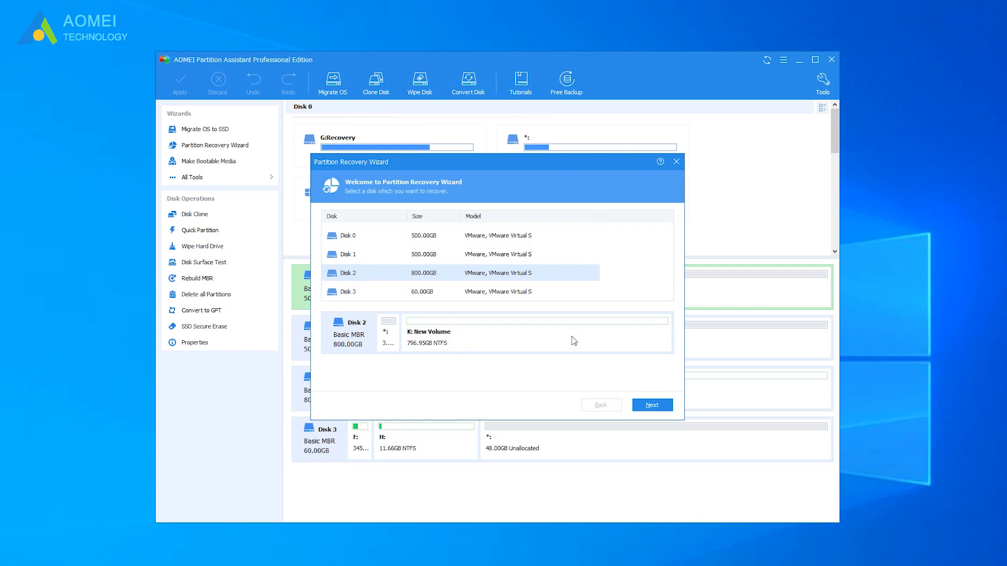
left_click(651, 404)
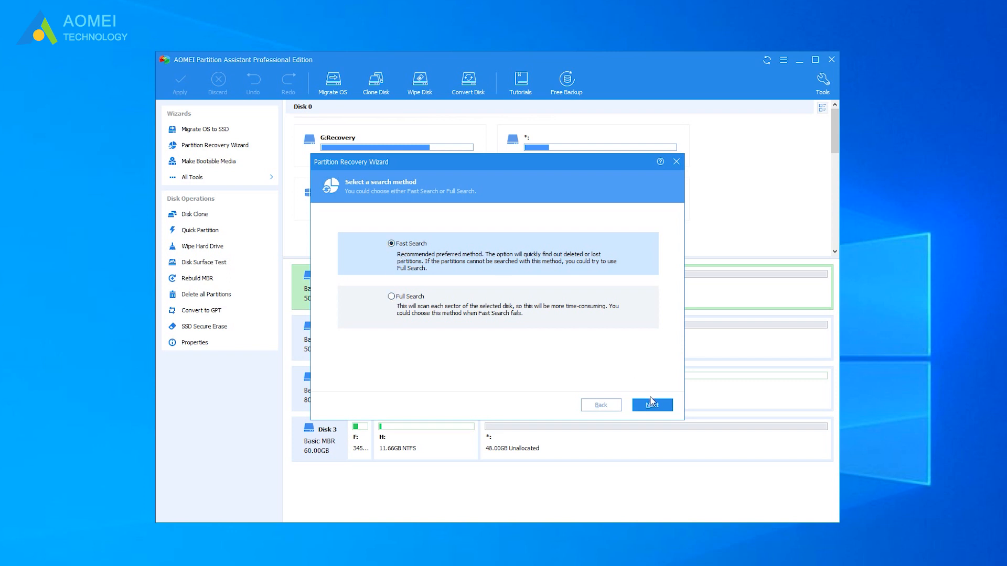
- Fast-search Disk 2, recover the found 3.05GB NTFS partition and finish the wizard
left_click(651, 405)
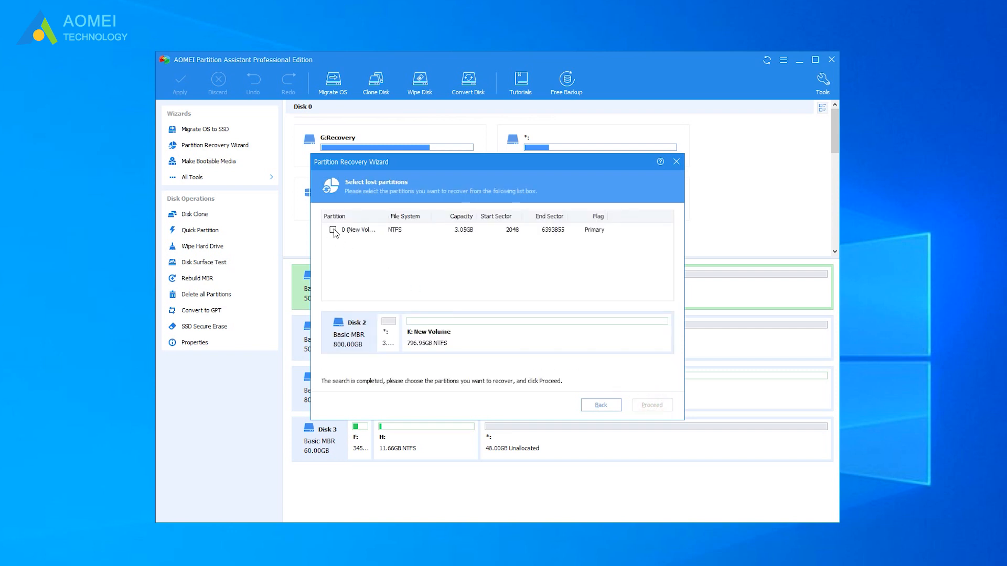
left_click(334, 230)
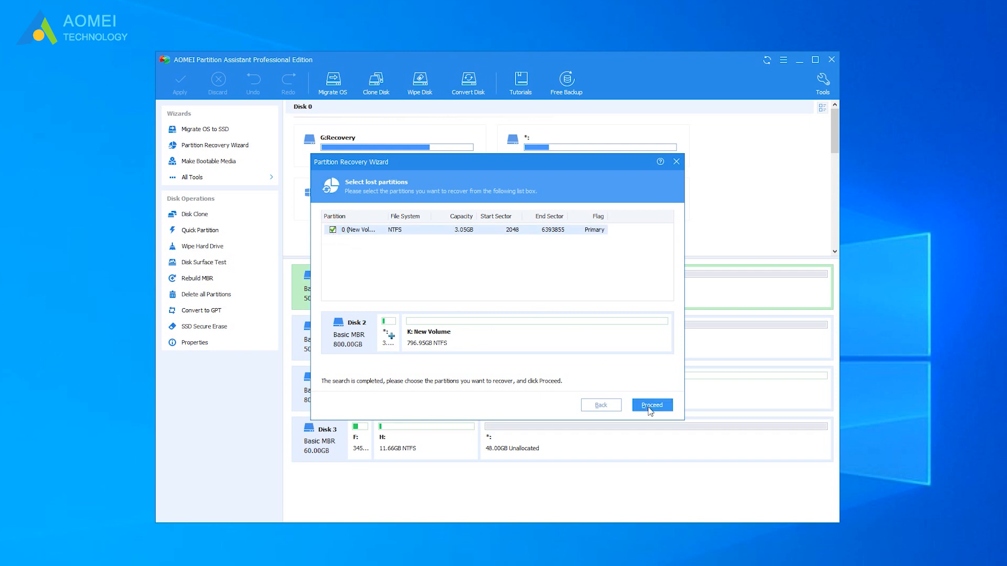
left_click(650, 405)
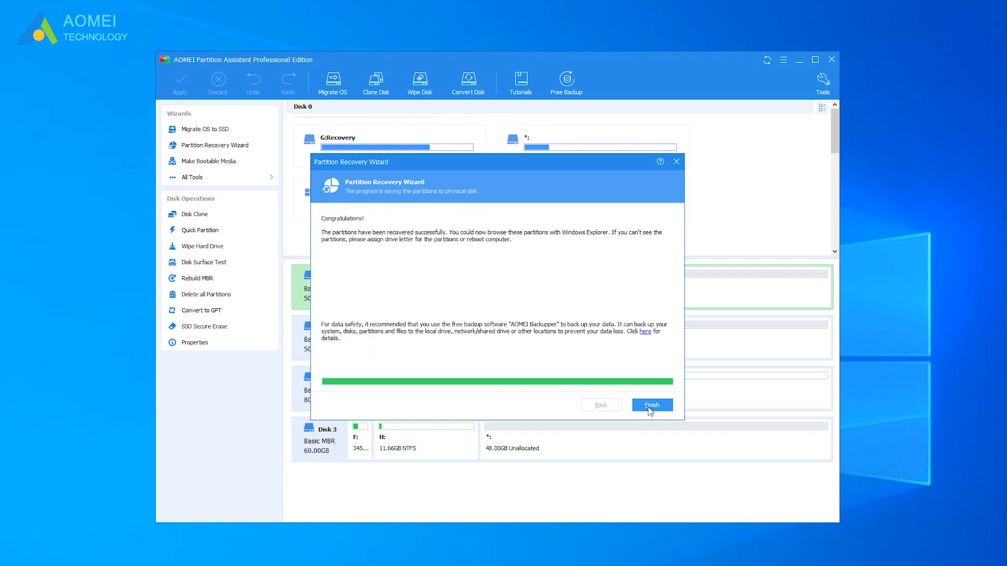
left_click(651, 405)
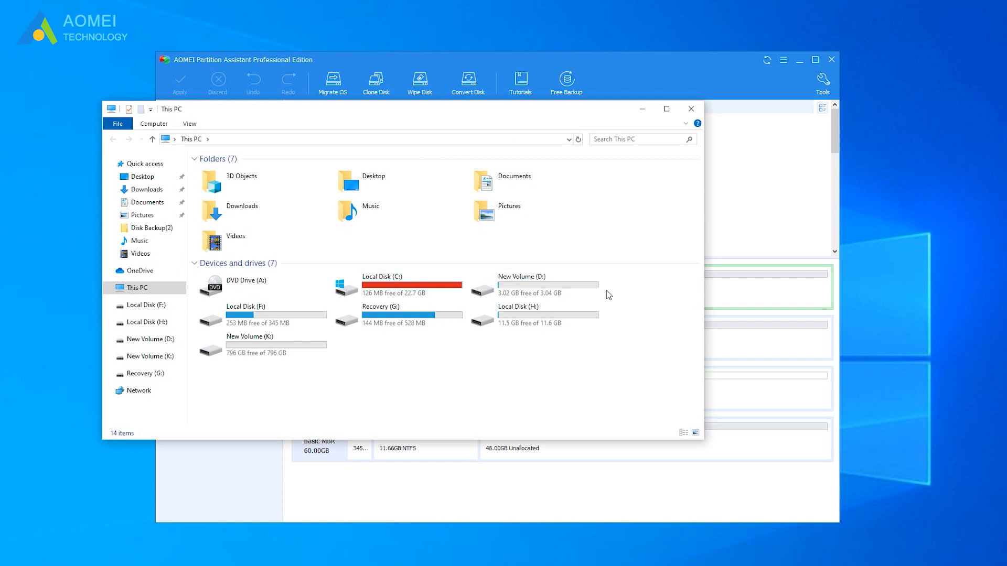
- Select the recovered New Volume (D:) under This PC in File Explorer
left_click(533, 284)
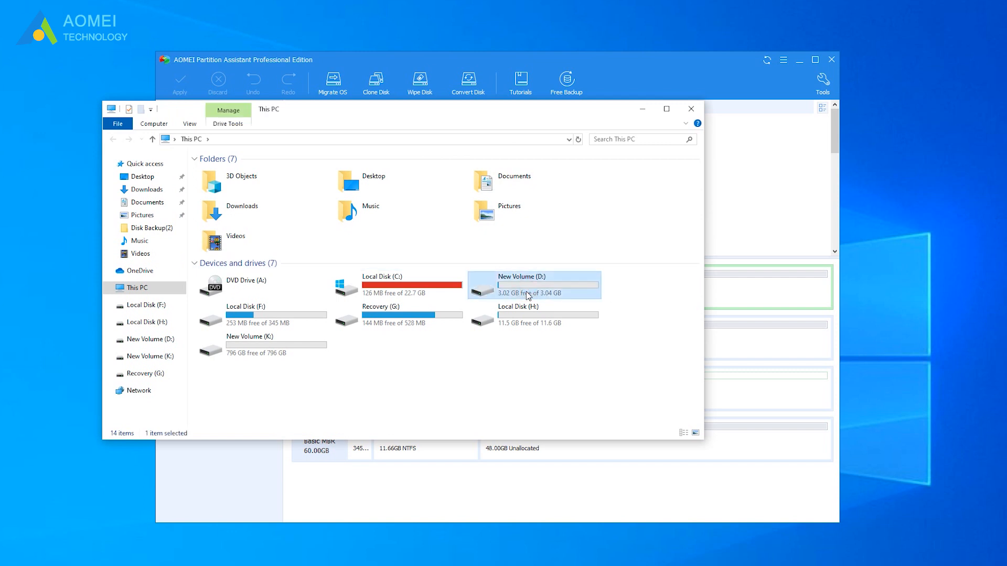